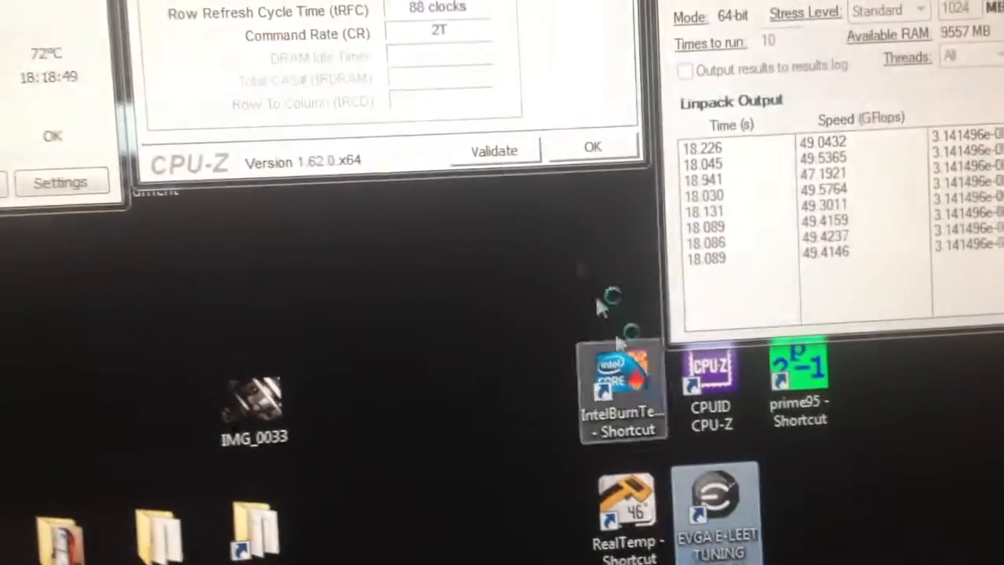
Launch EVGA E-LEET from its desktop shortcut so the CPU details window appears
double_click(715, 510)
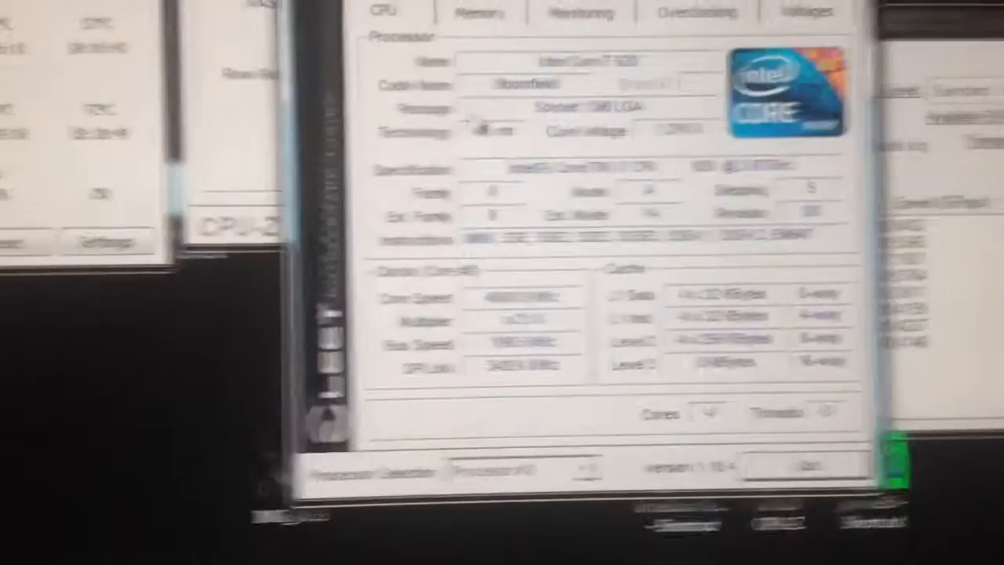
left_click(511, 50)
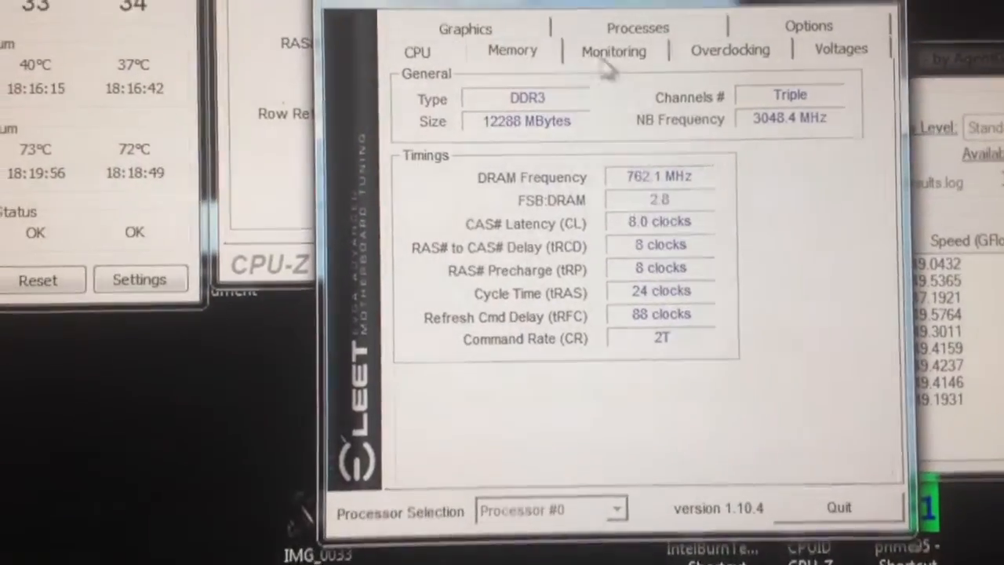
left_click(729, 48)
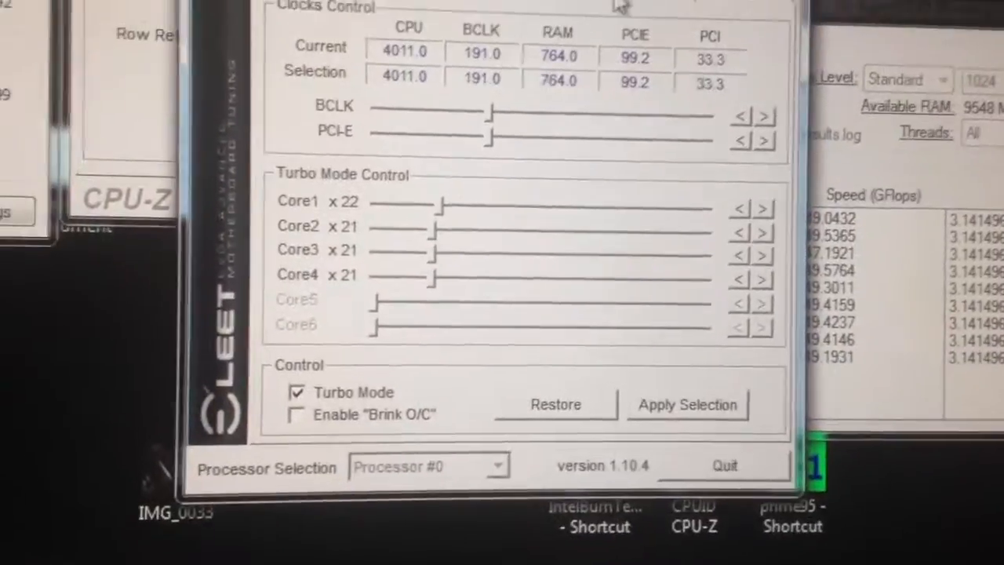
left_click(747, 51)
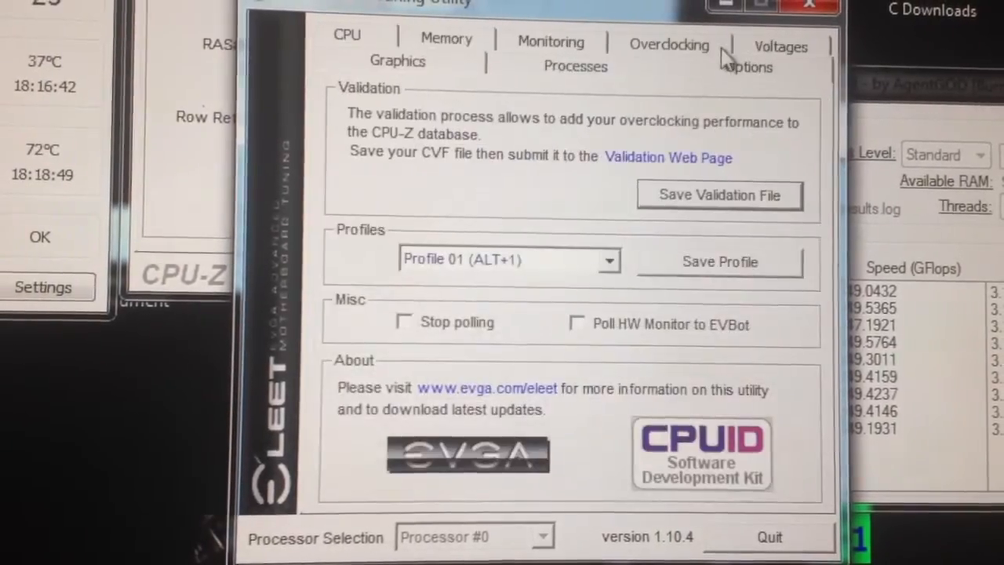
left_click(397, 59)
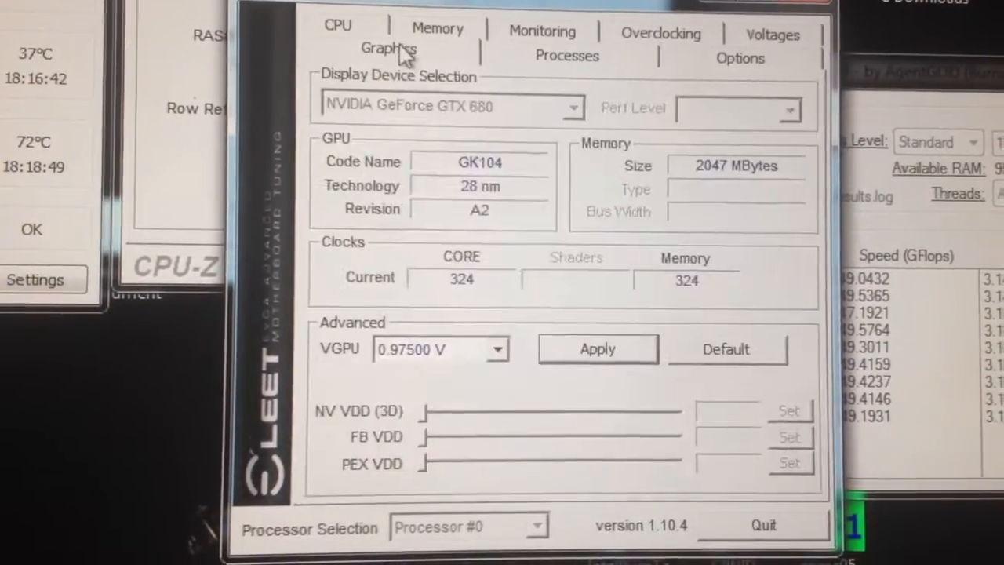
left_click(337, 25)
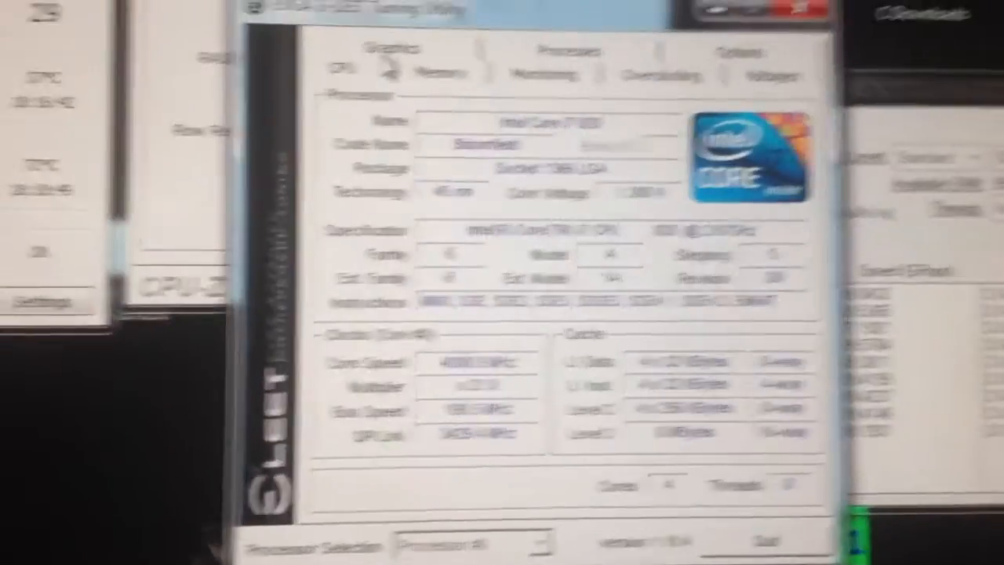